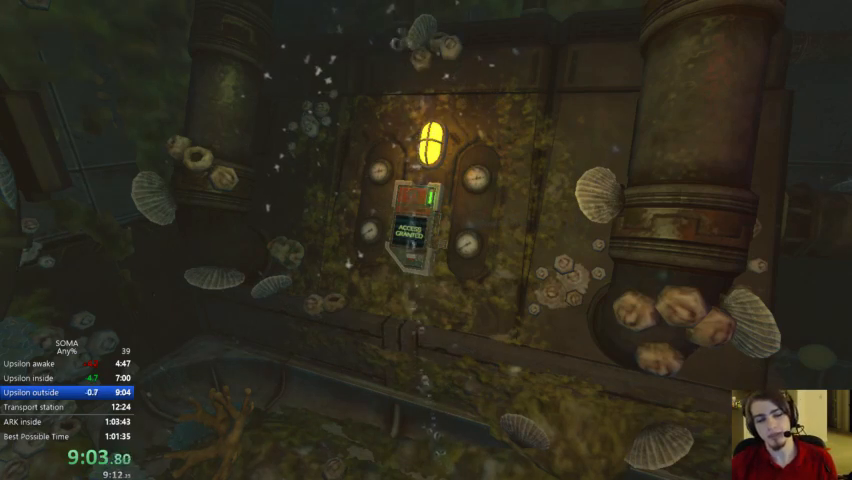
mouse_move(426, 240)
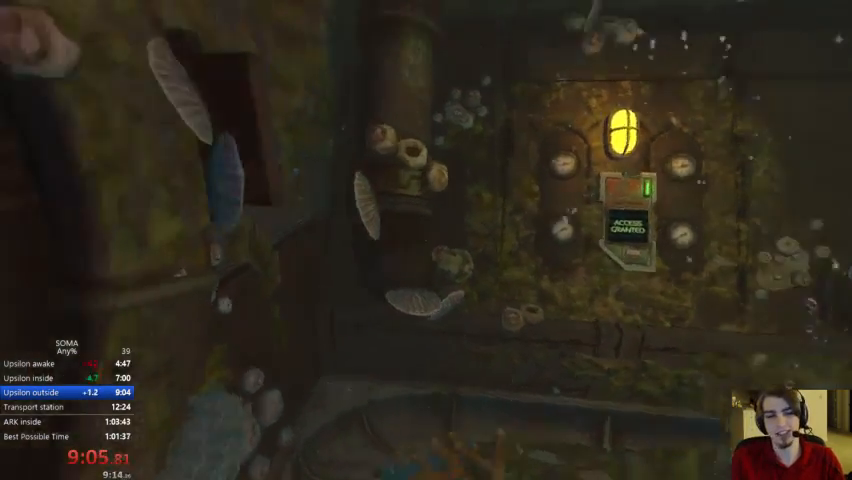